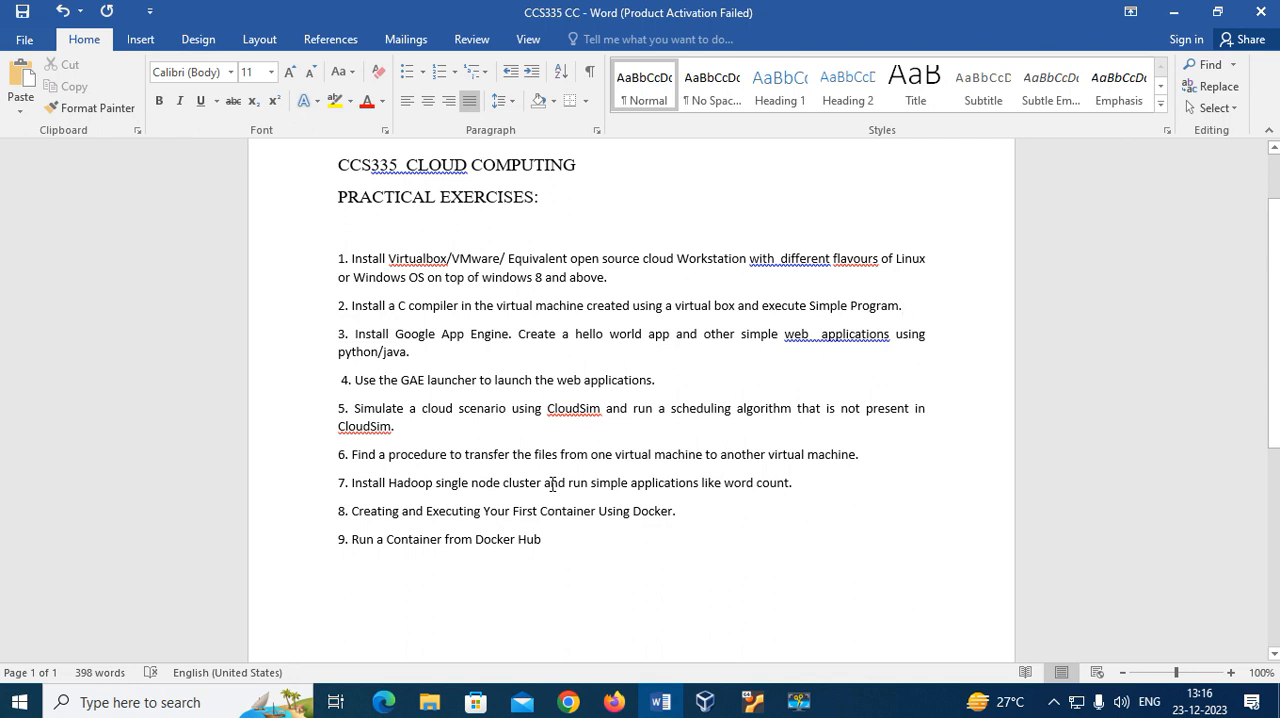
Show the running VM1 machine so its Ubuntu desktop appears in its own window
left_click(900, 304)
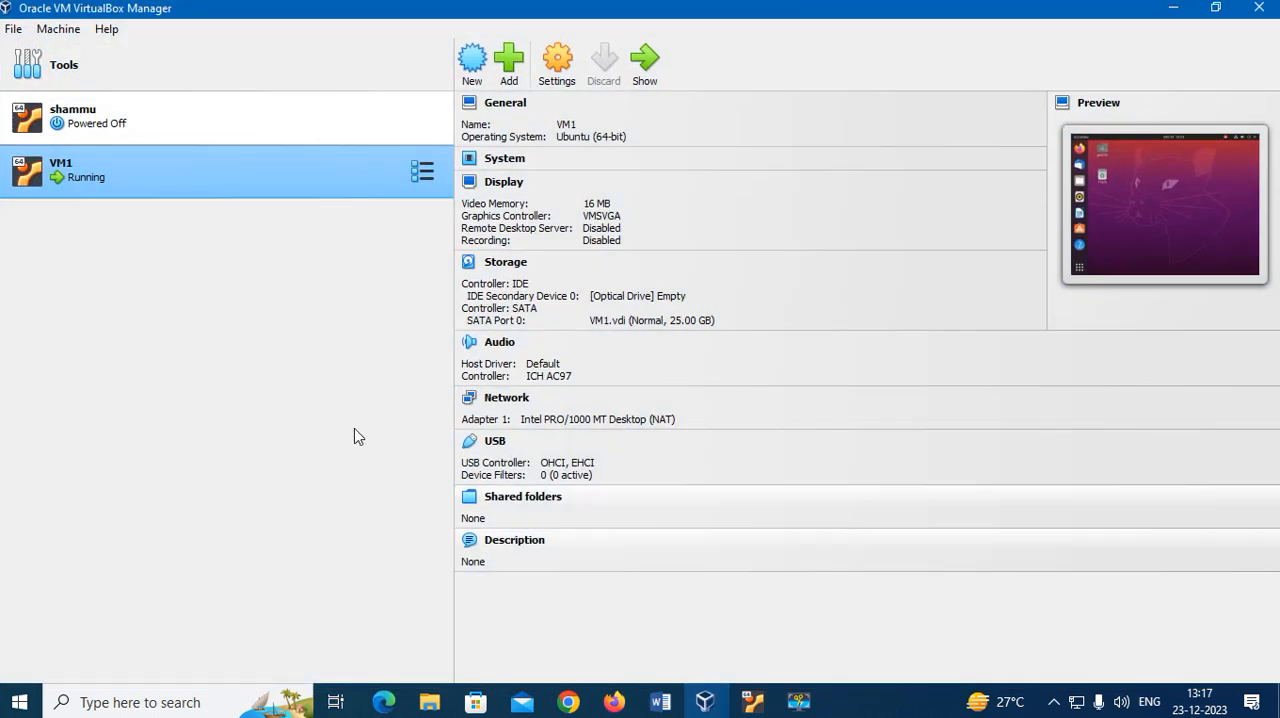
mouse_move(254, 290)
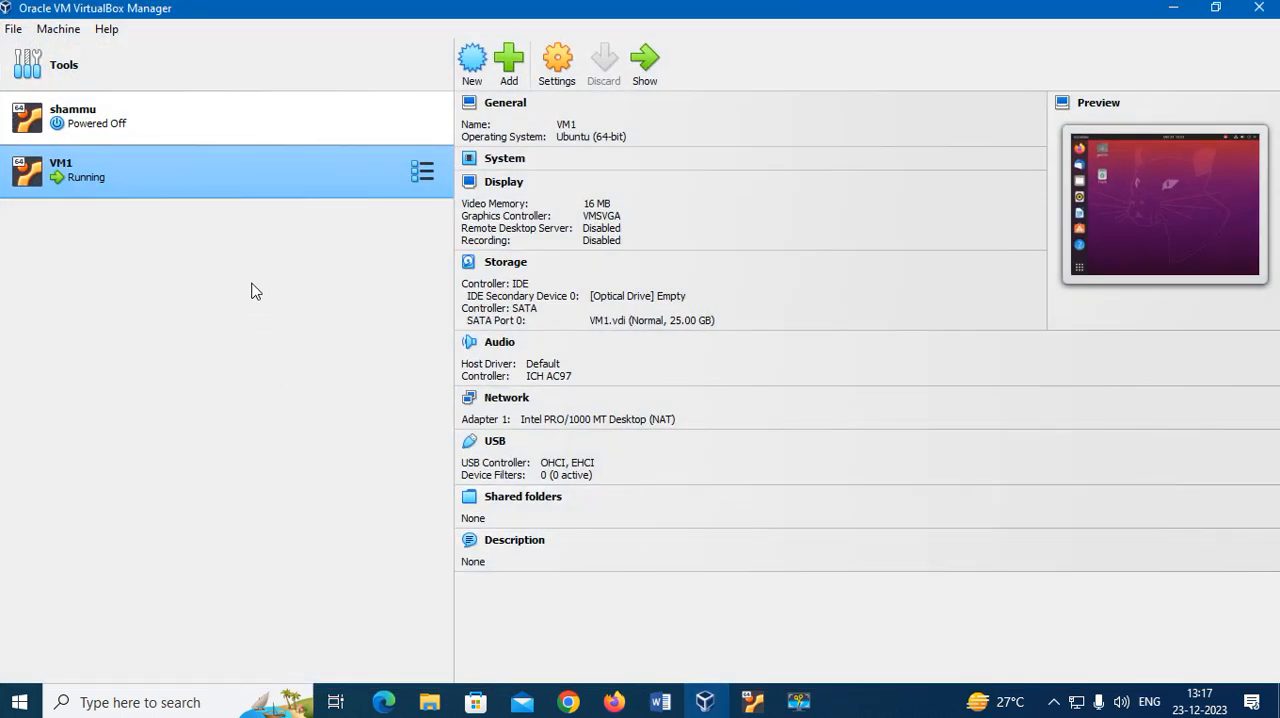
mouse_move(282, 276)
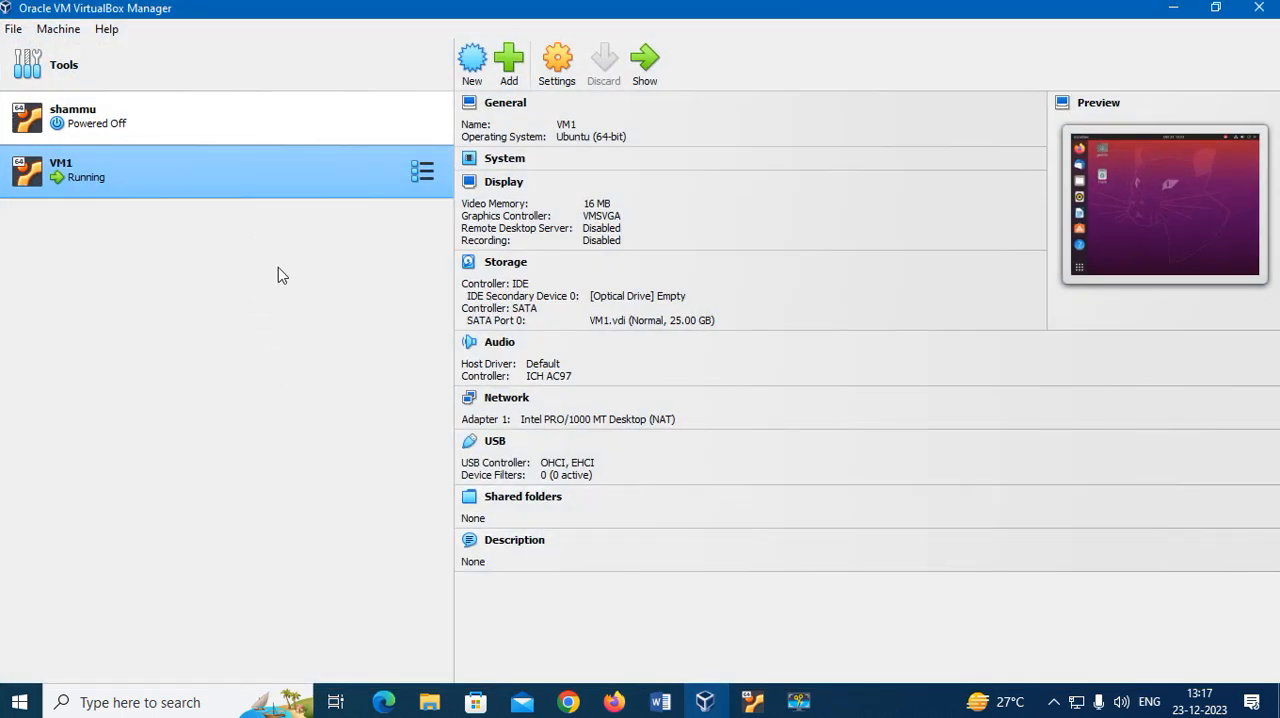
mouse_move(270, 210)
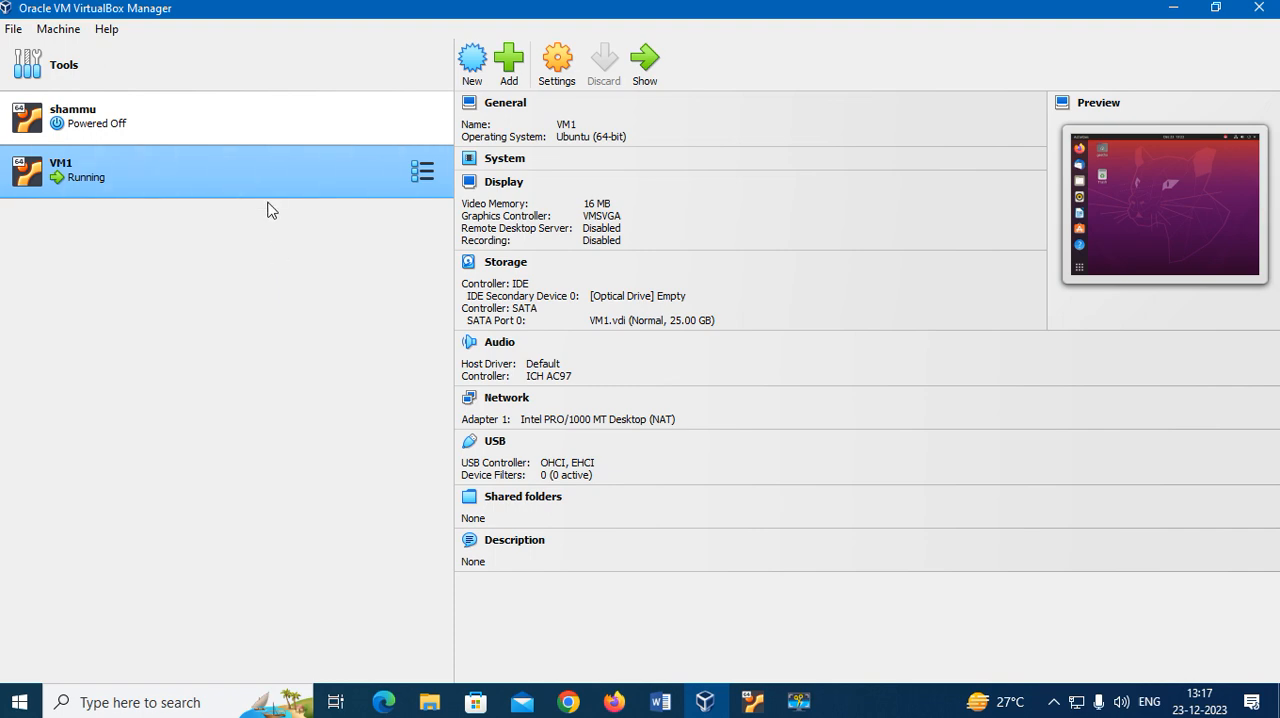
mouse_move(274, 240)
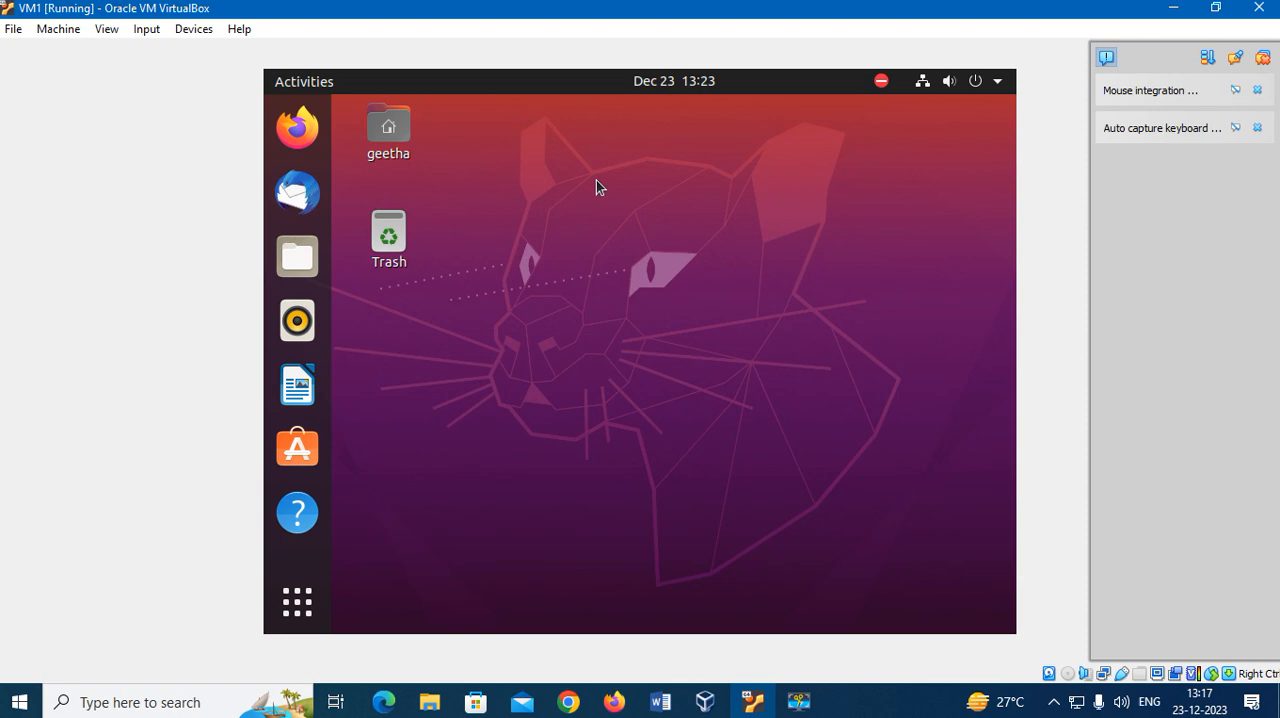
mouse_move(590, 360)
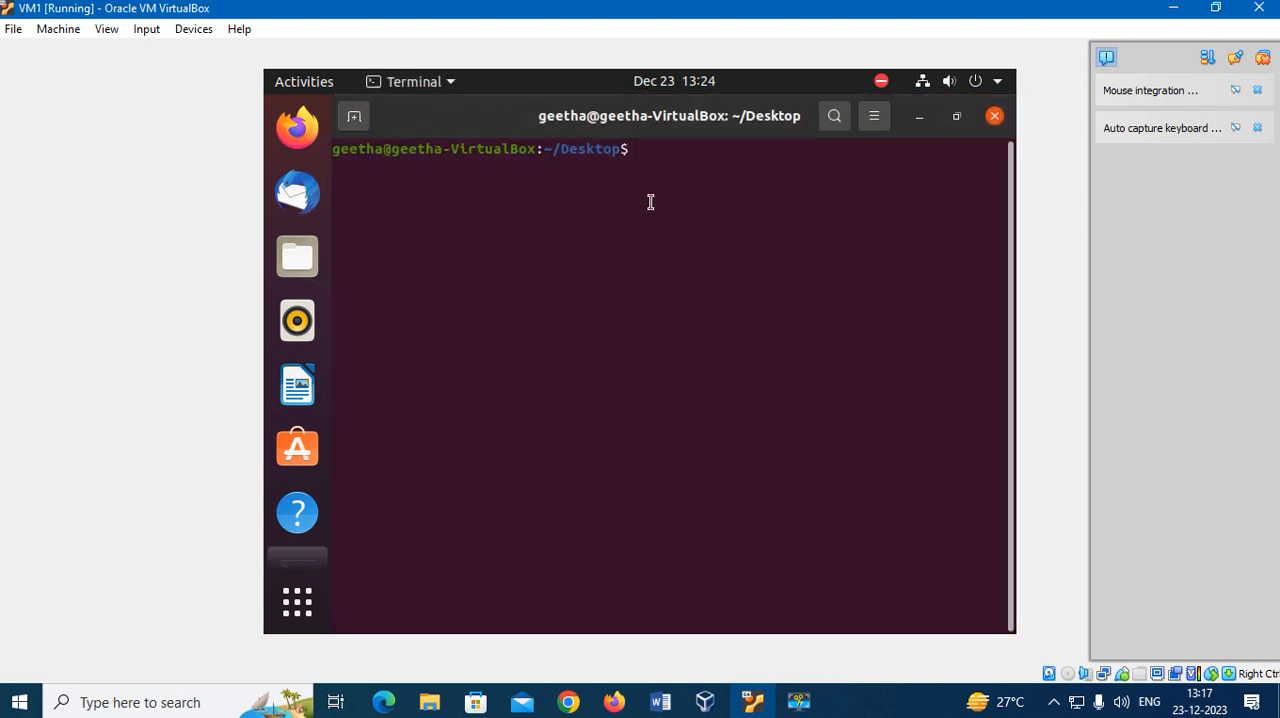
Move up to the home folder and run 'sudo apt install gcc', which reports gcc already newest
type("cd")
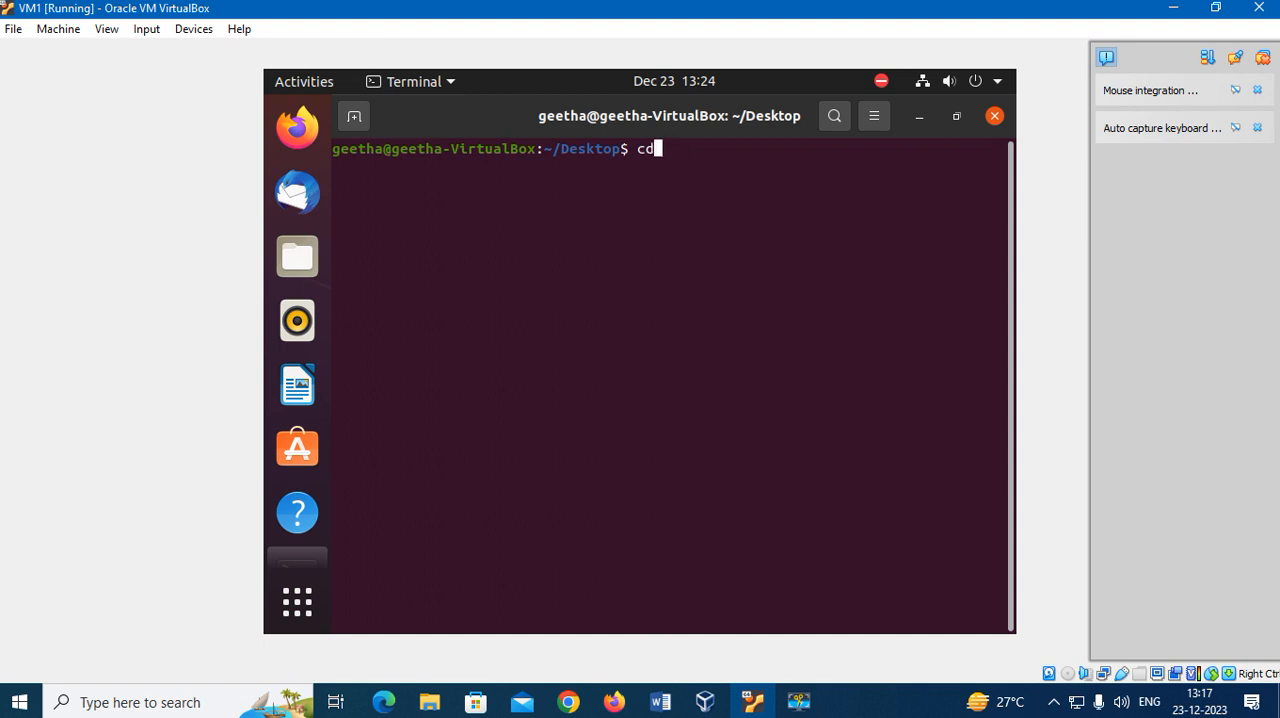
key("Return")
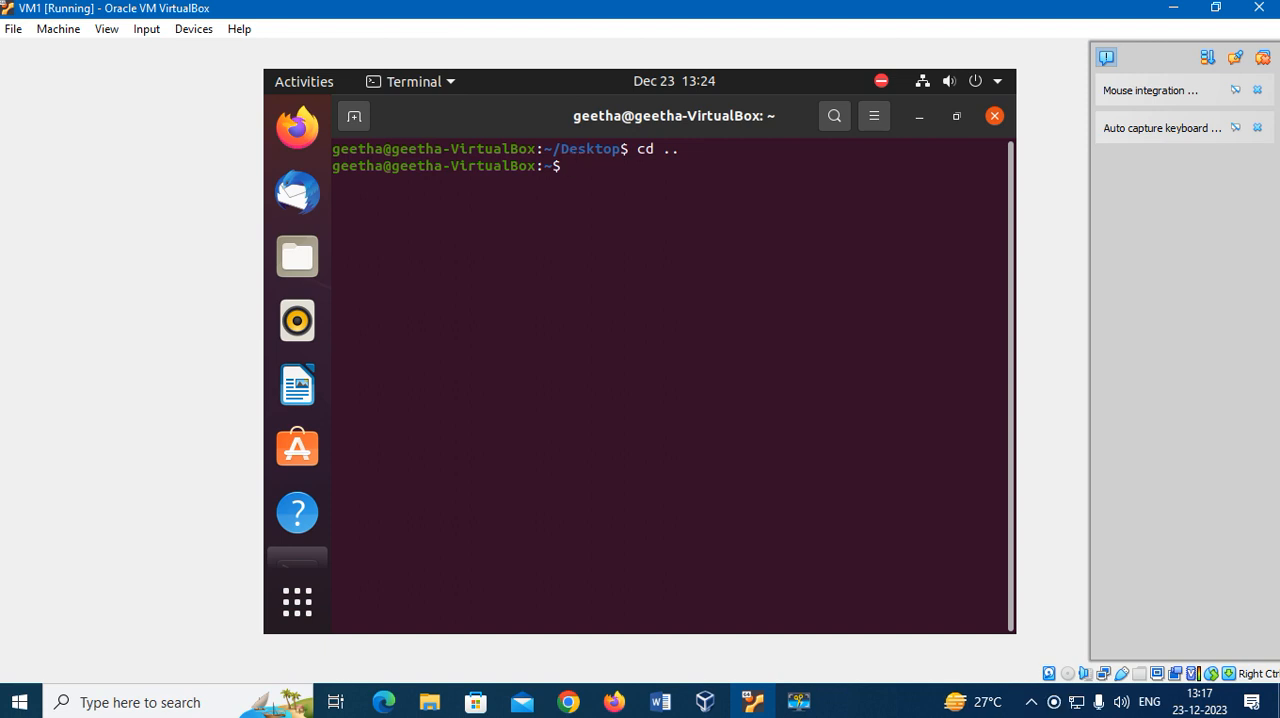
type("sudo")
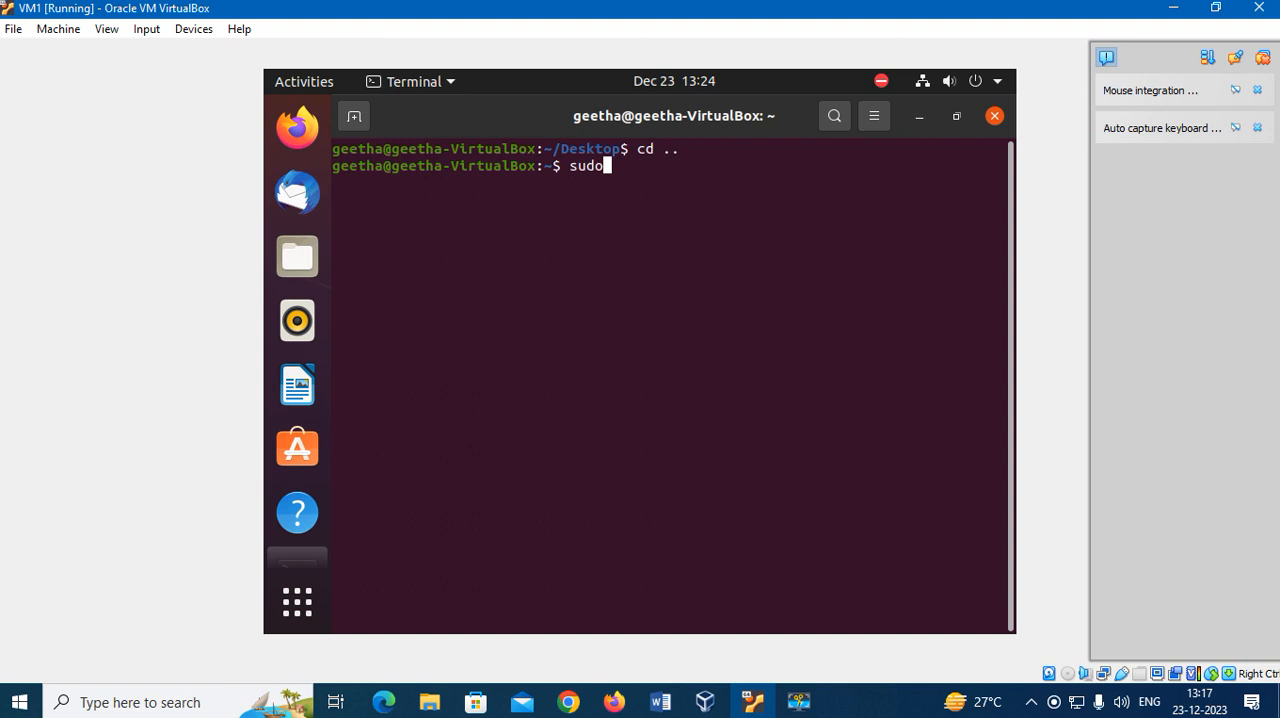
type("apt")
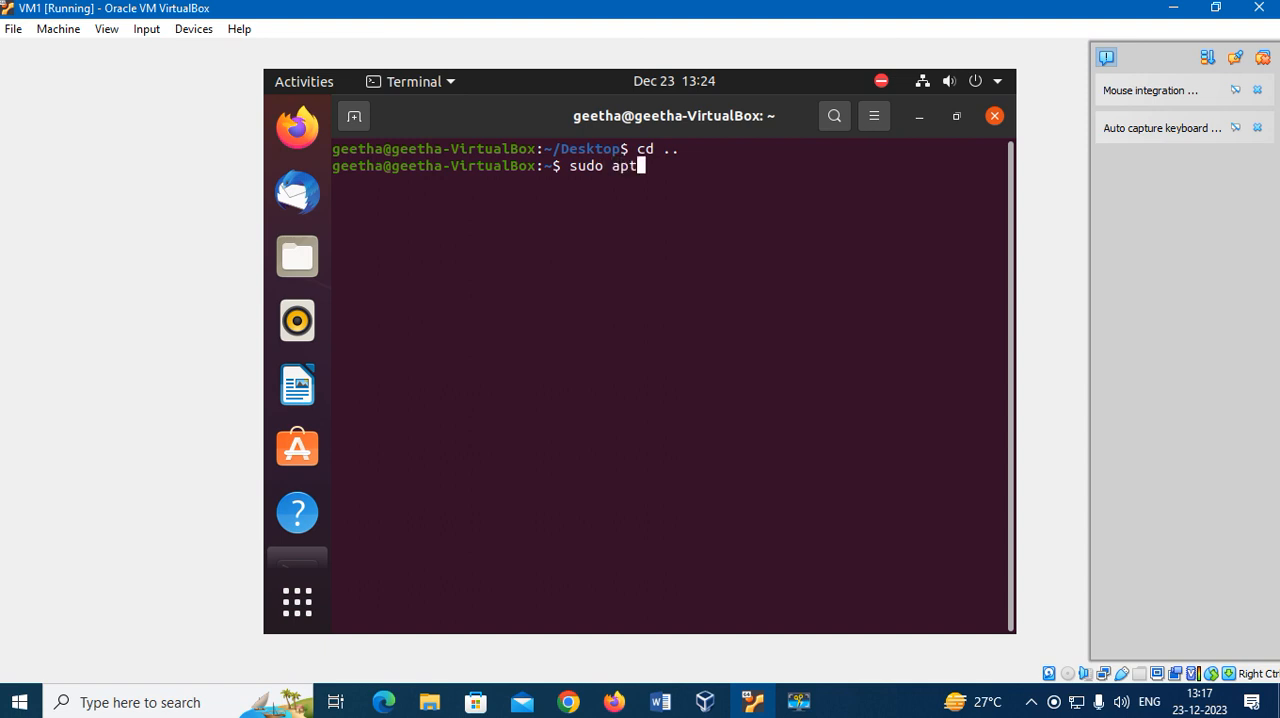
type("ins")
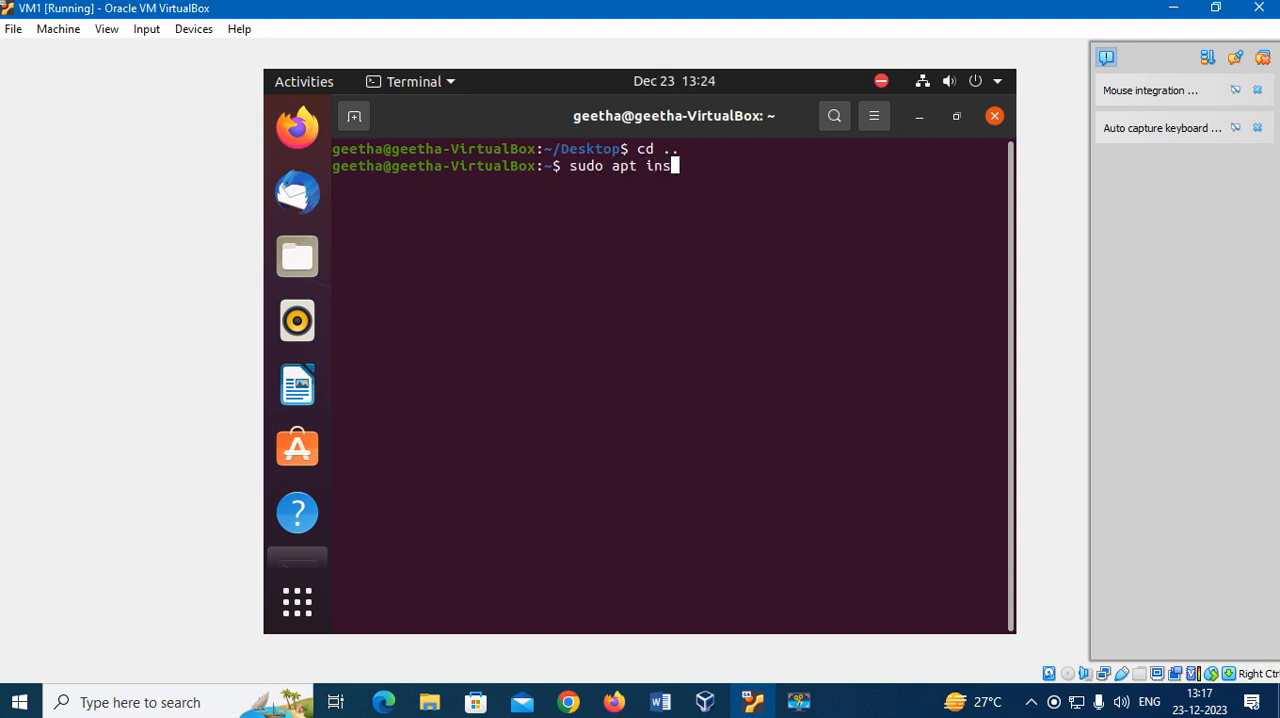
type("tall gcc")
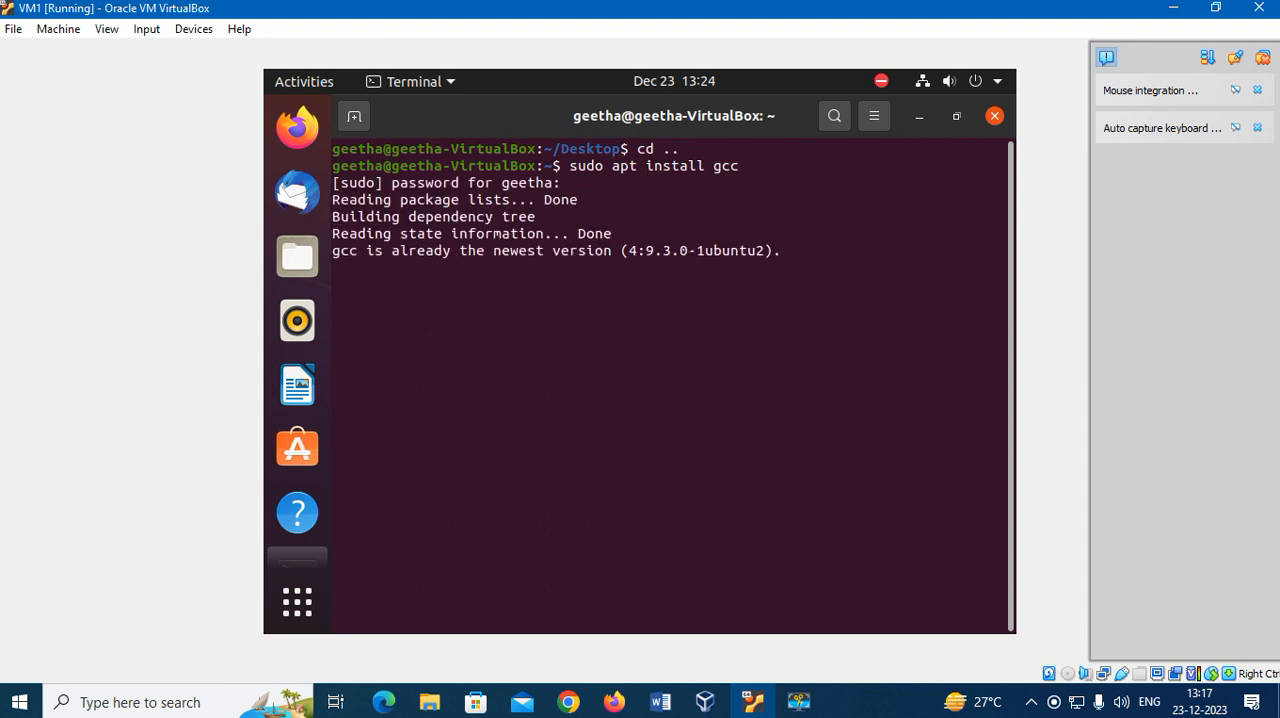
key("Return")
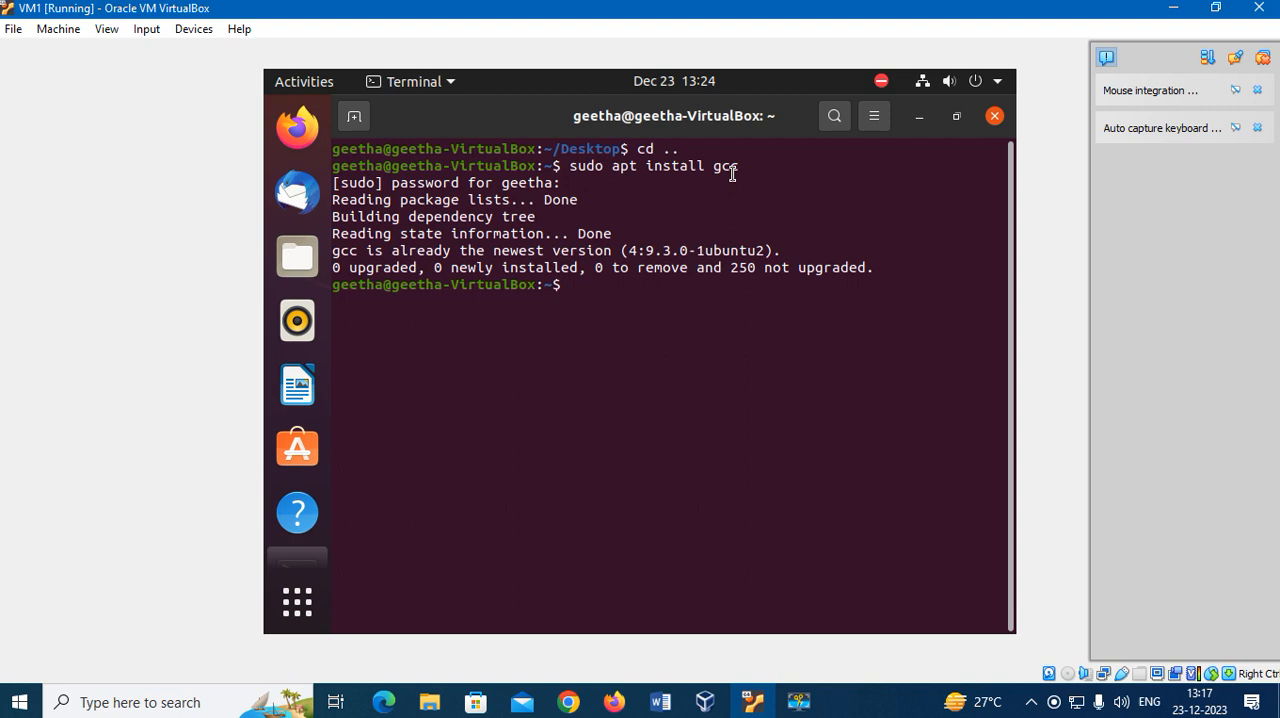
mouse_move(580, 288)
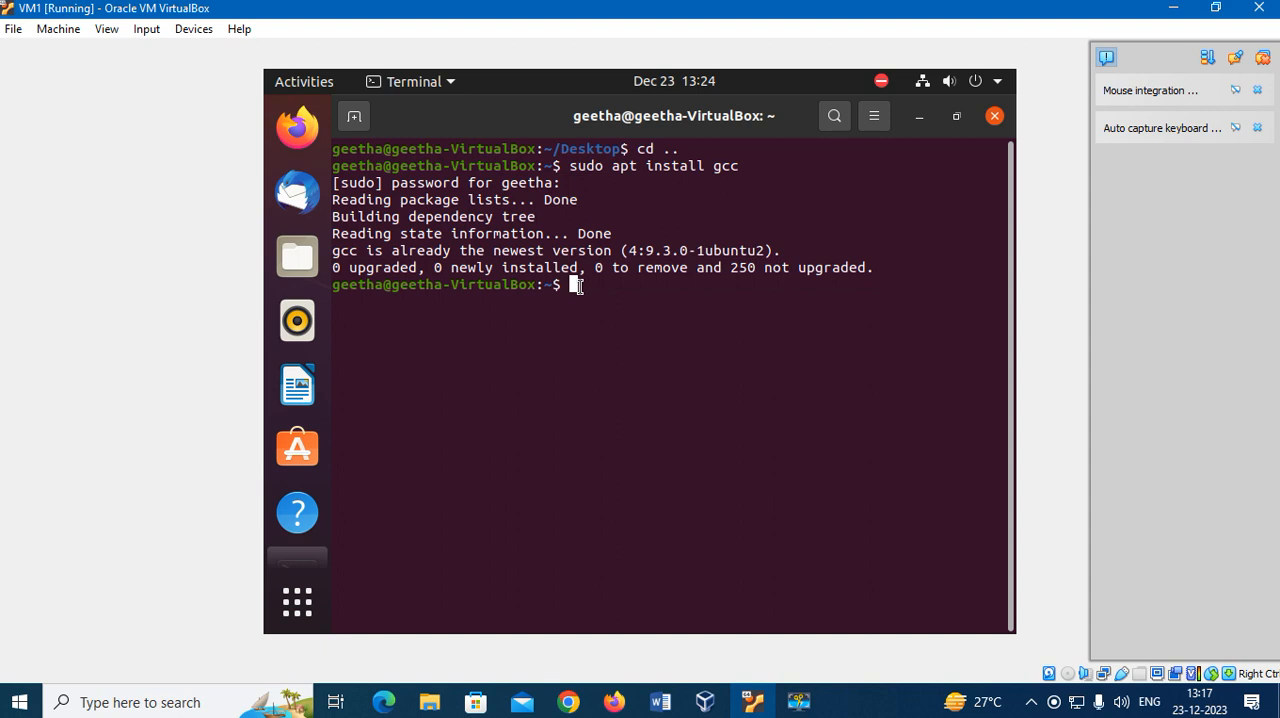
Launch gedit on a new hello.c file from the terminal
type("gedit")
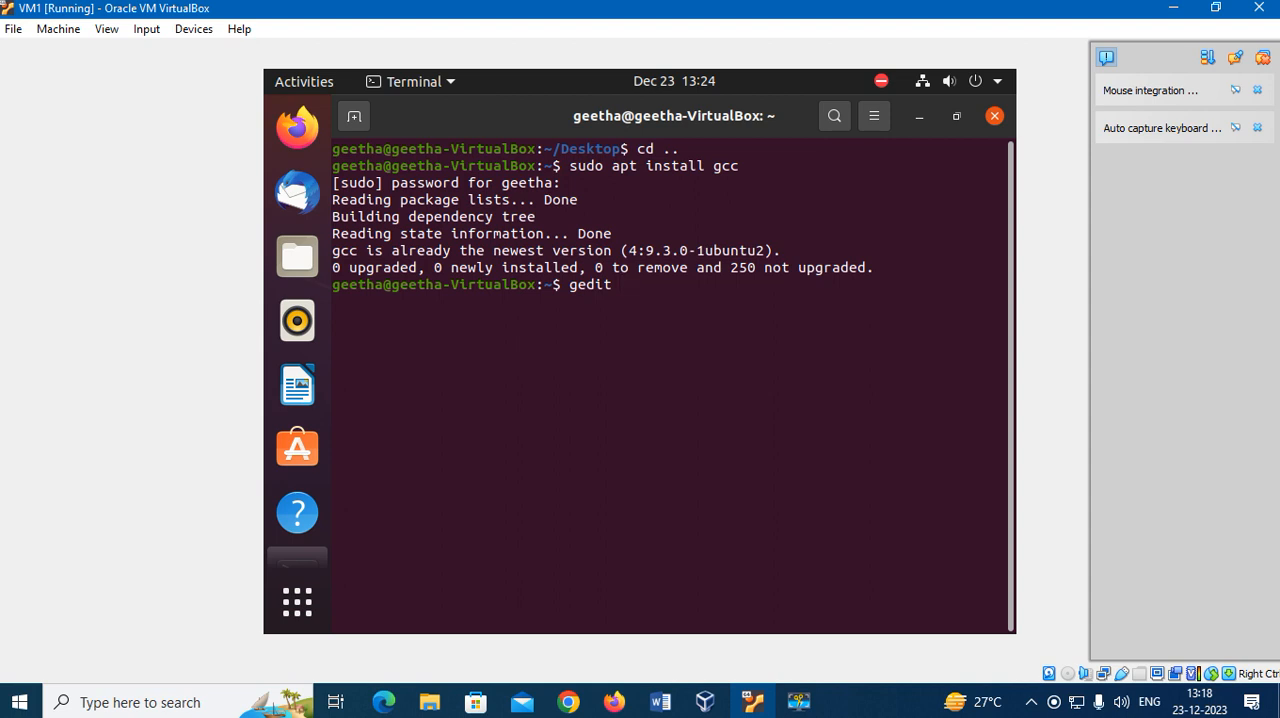
type("hello")
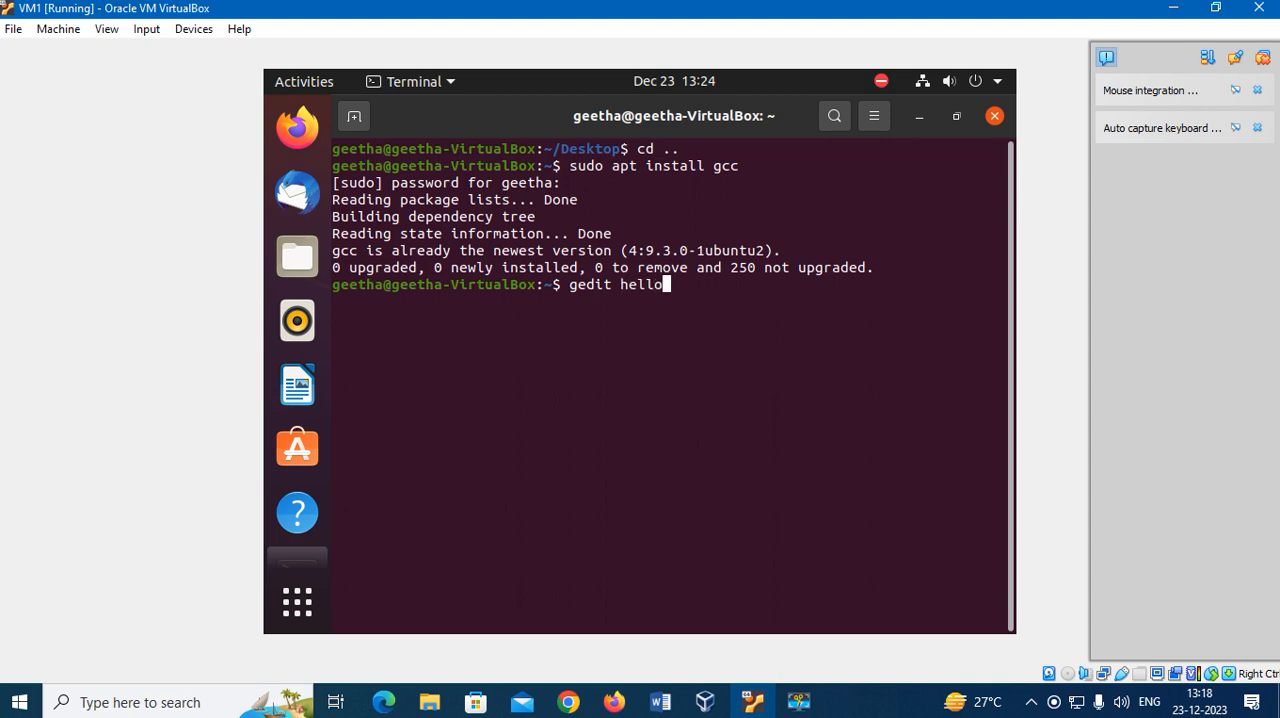
type(".c")
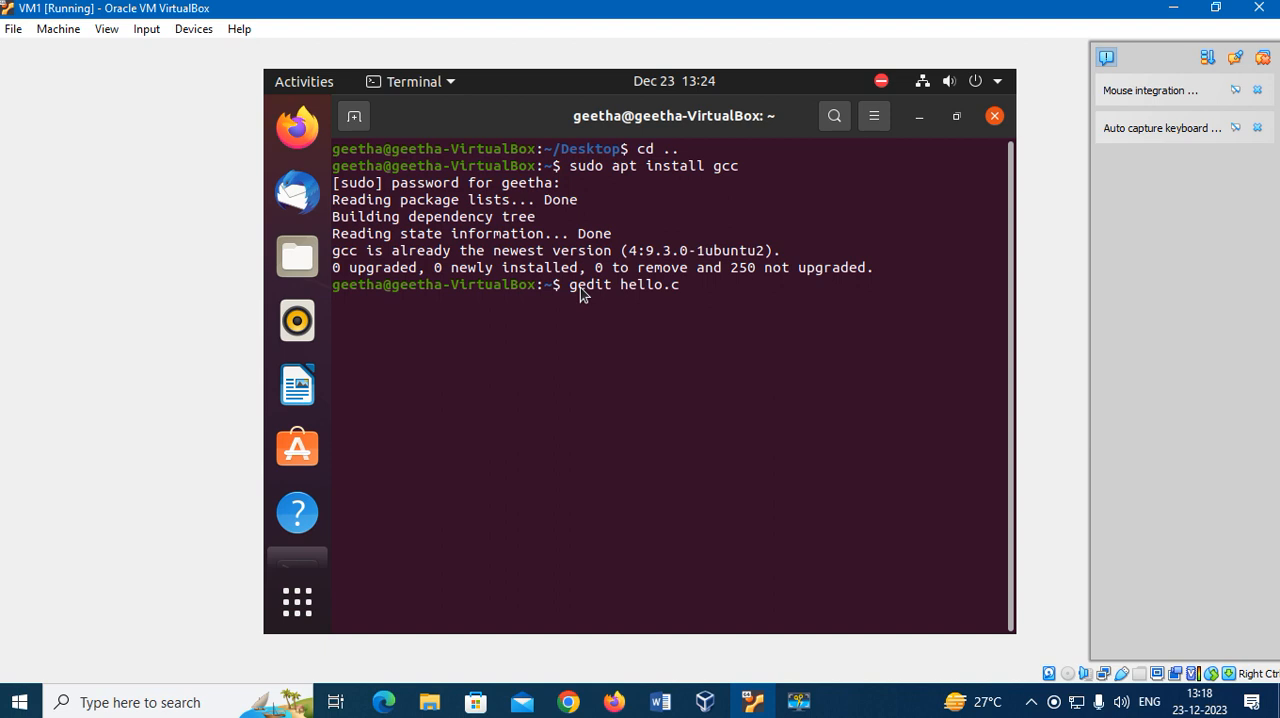
key("Return")
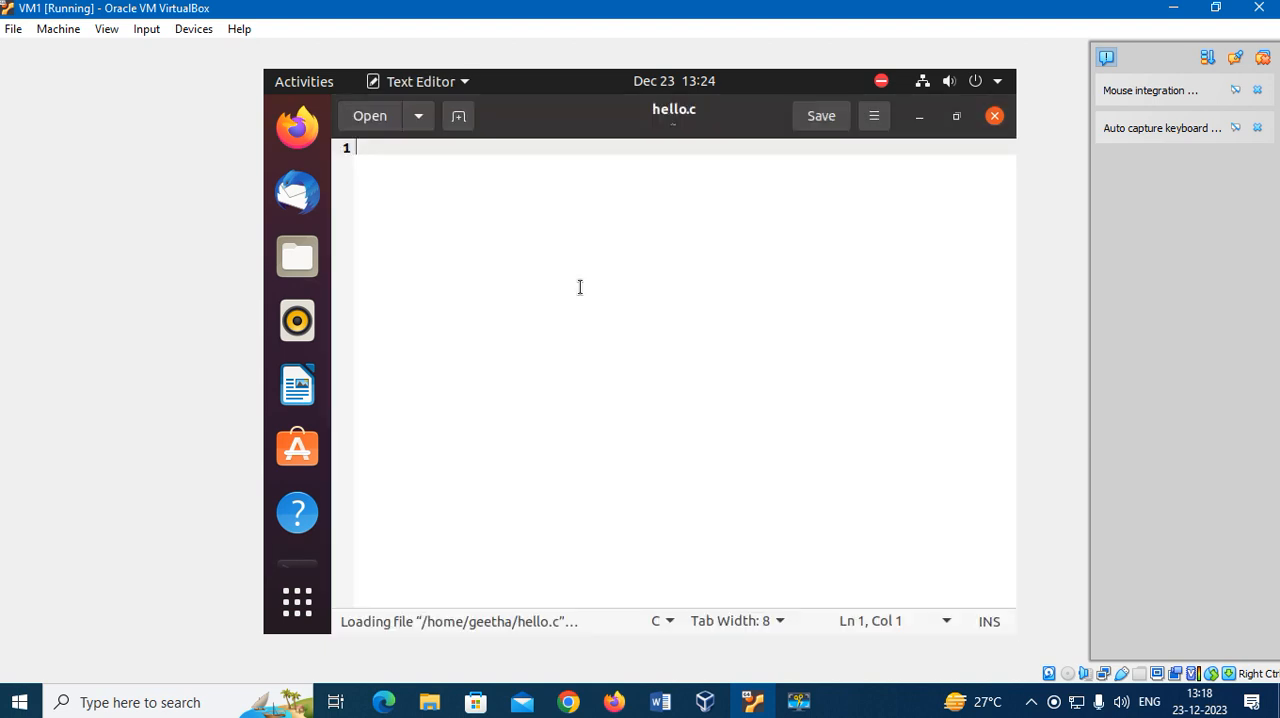
Write '#include <stdio.h>' and an 'int main()' function with its braces in hello.c
type("#")
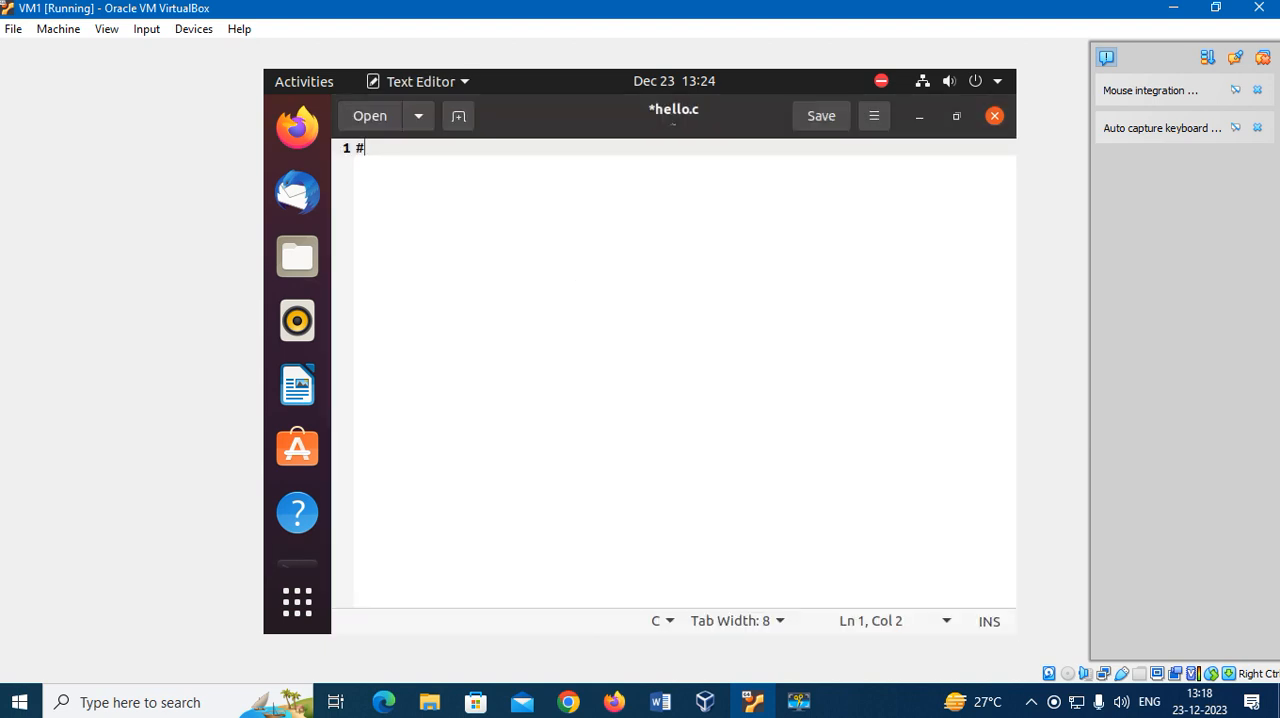
type("include")
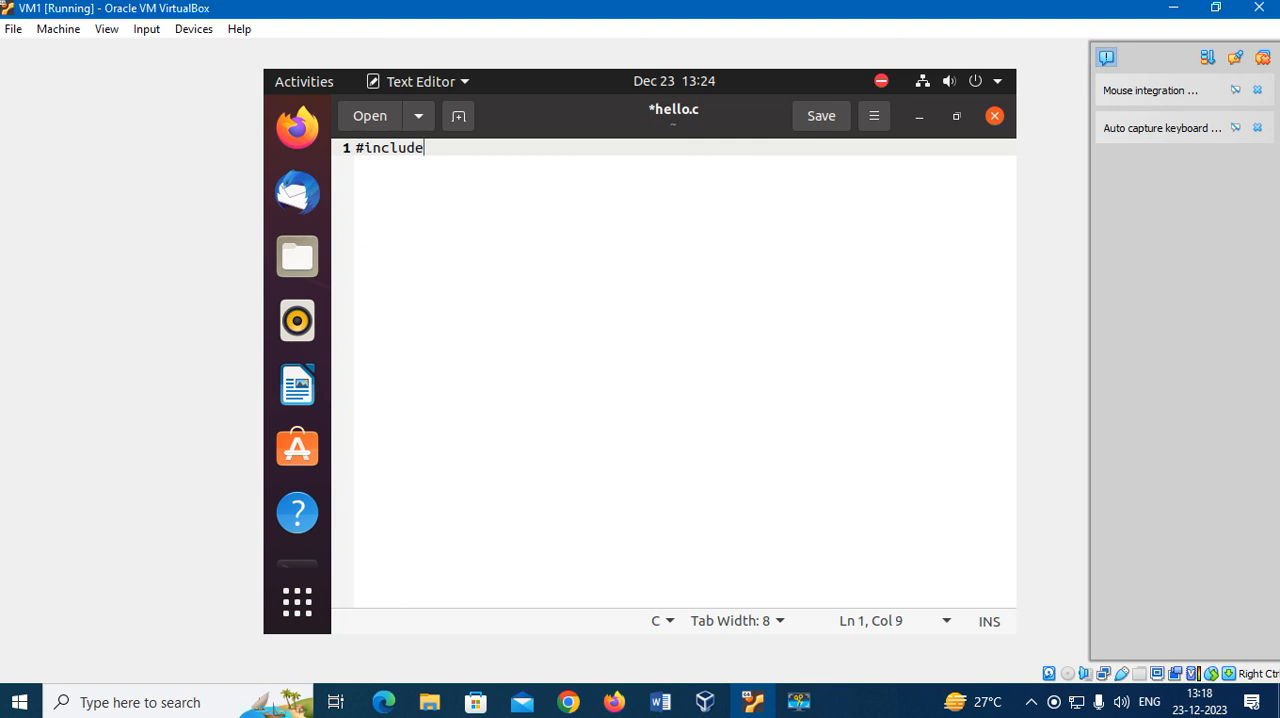
type("<stdio.h>")
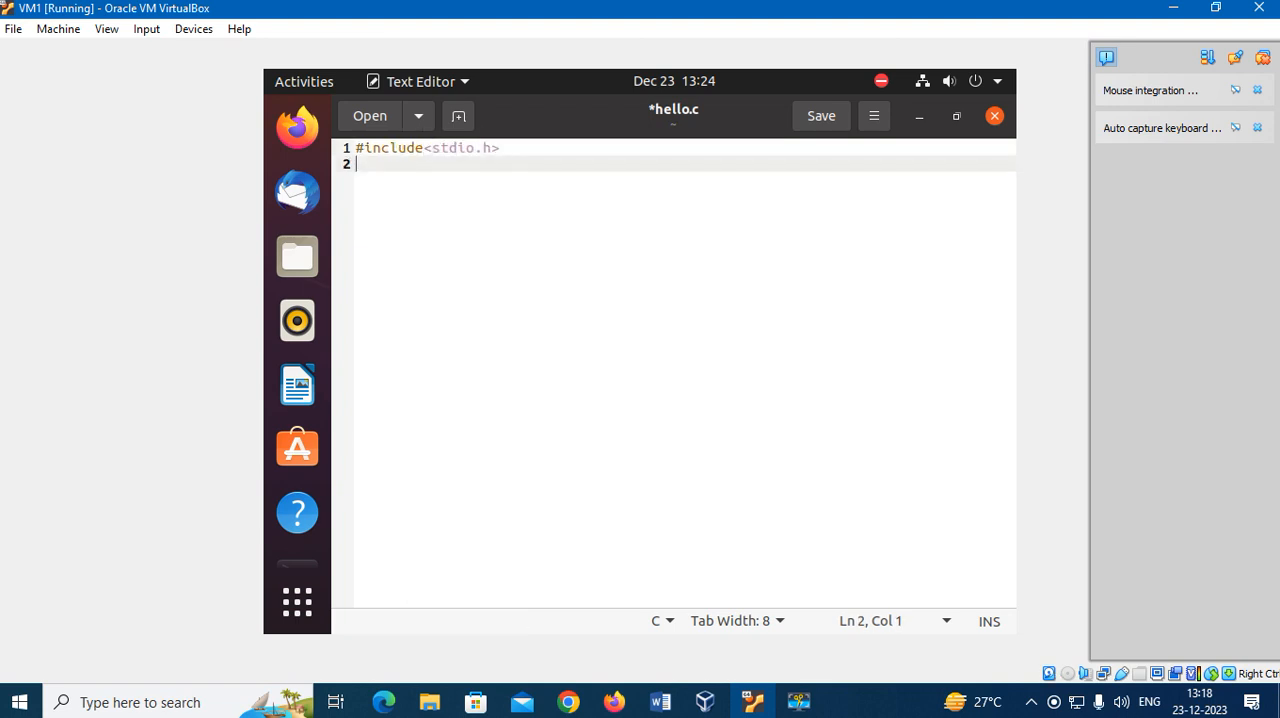
type("int main(")
type("{")
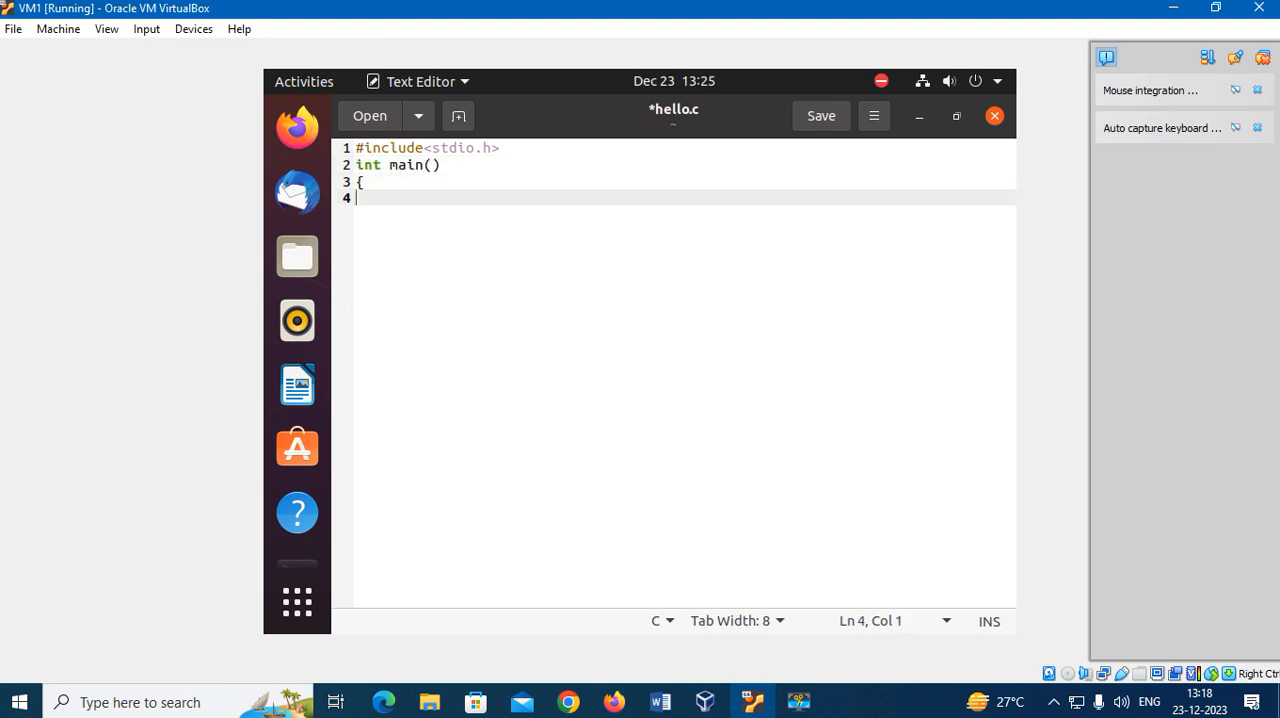
type("}")
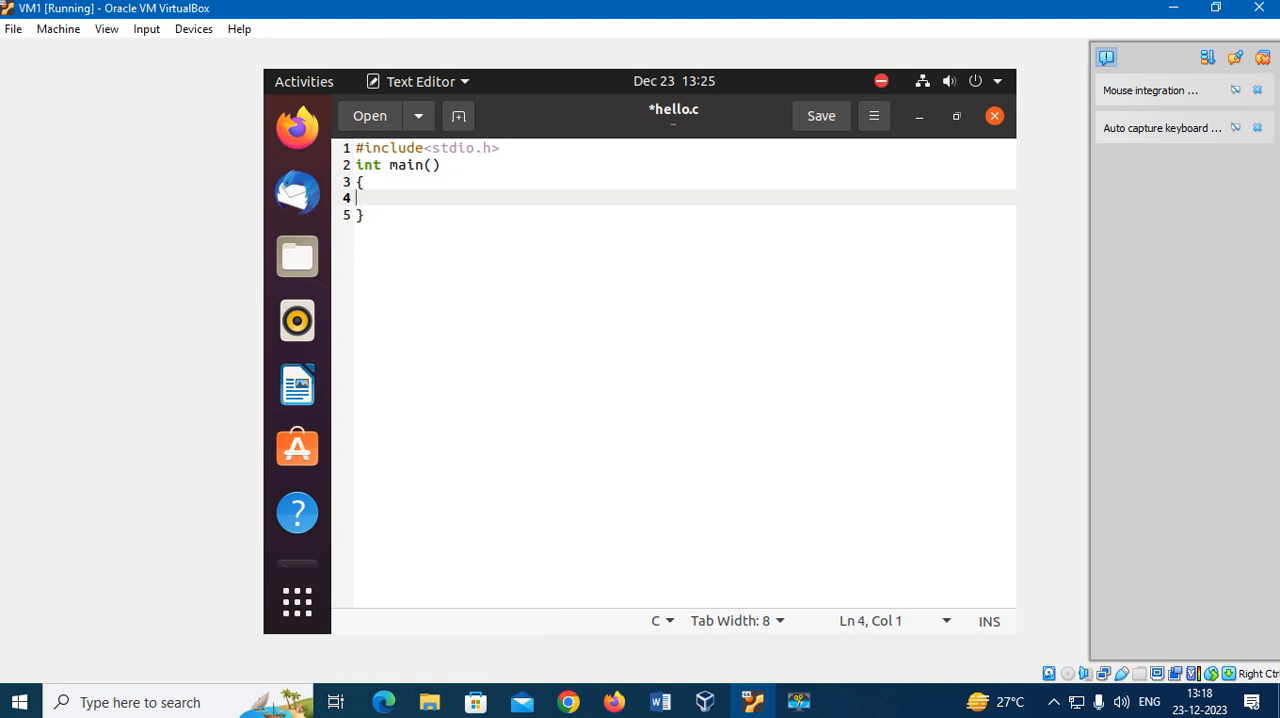
Add 'printf("hello\n");' inside main and save hello.c
type("printf")
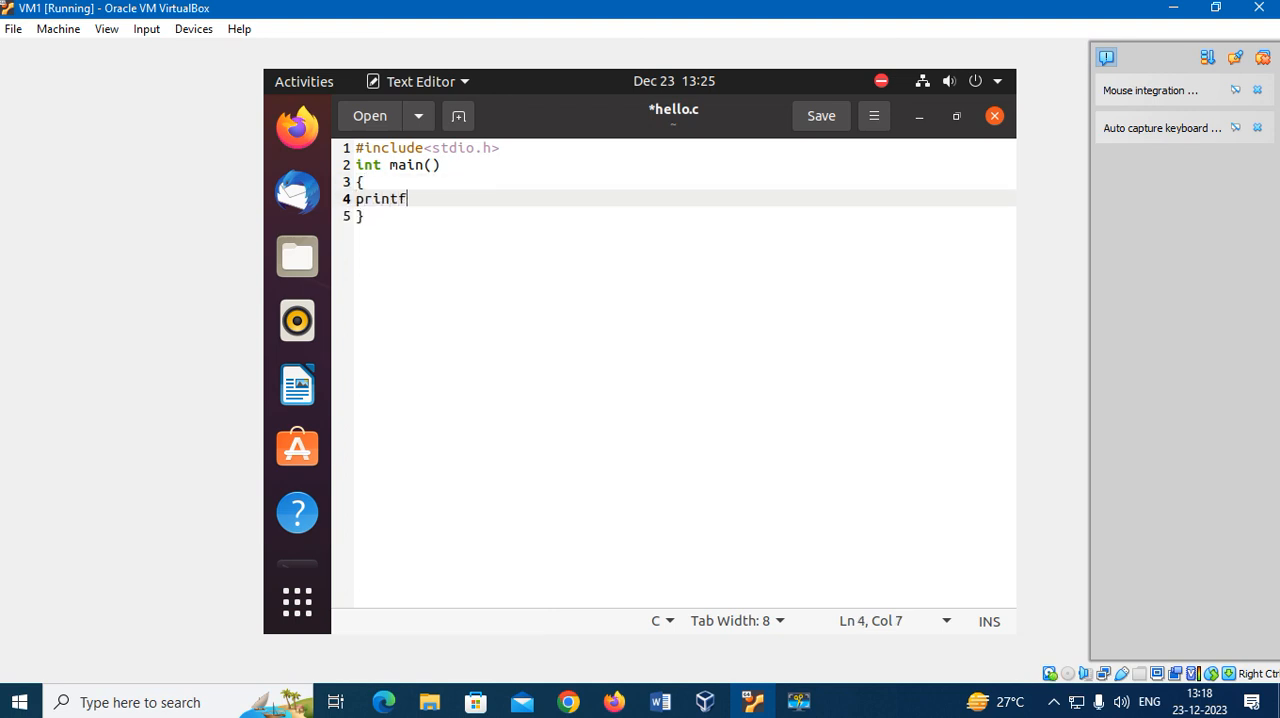
type("(\"he")
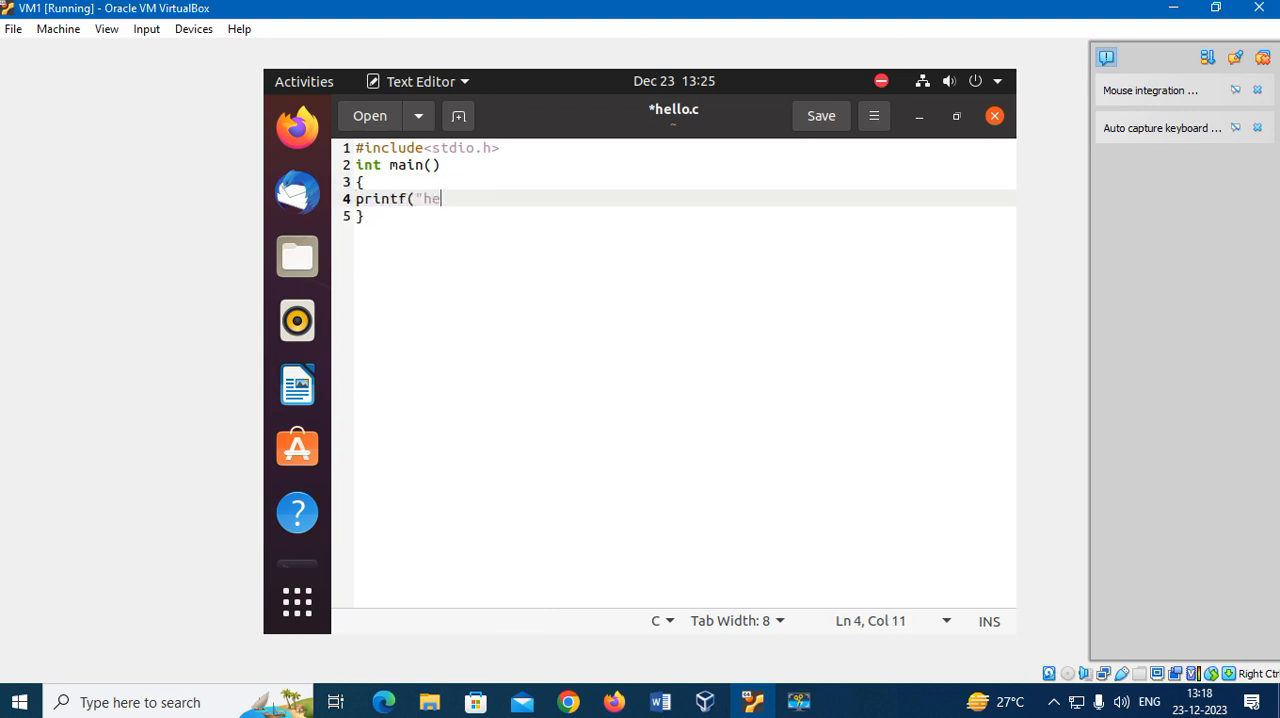
type("llo")
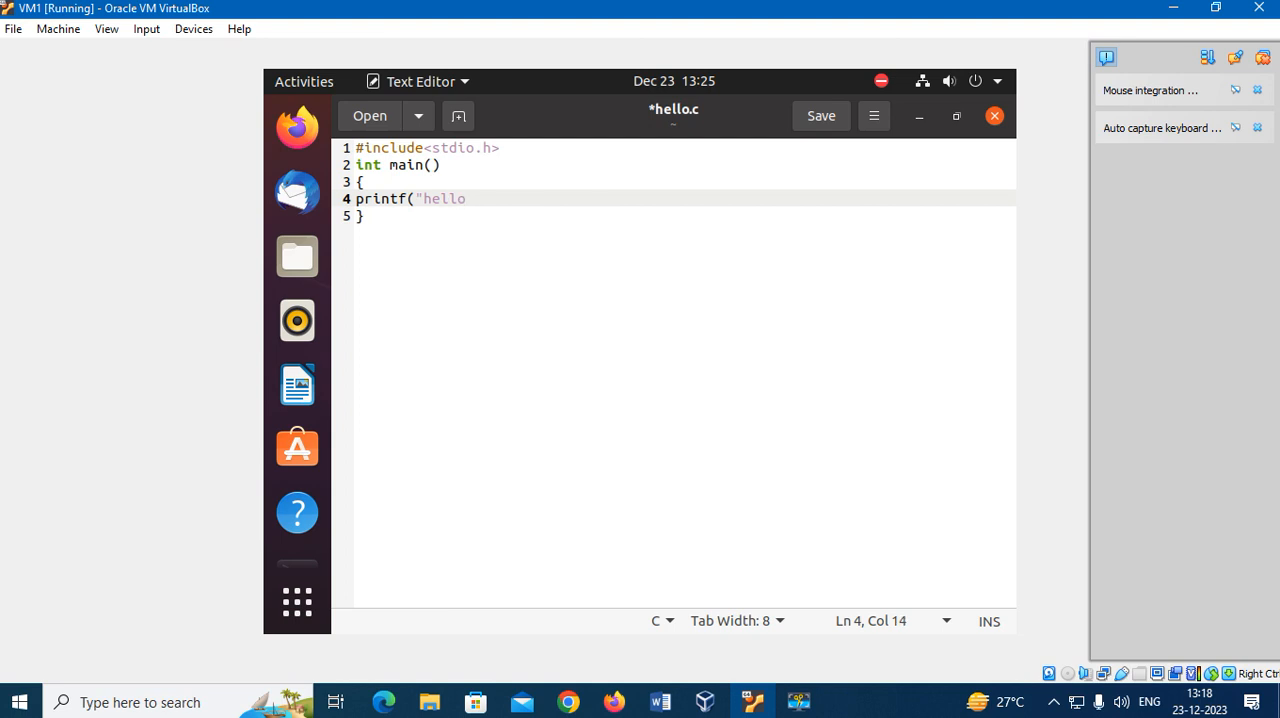
type("\\n")
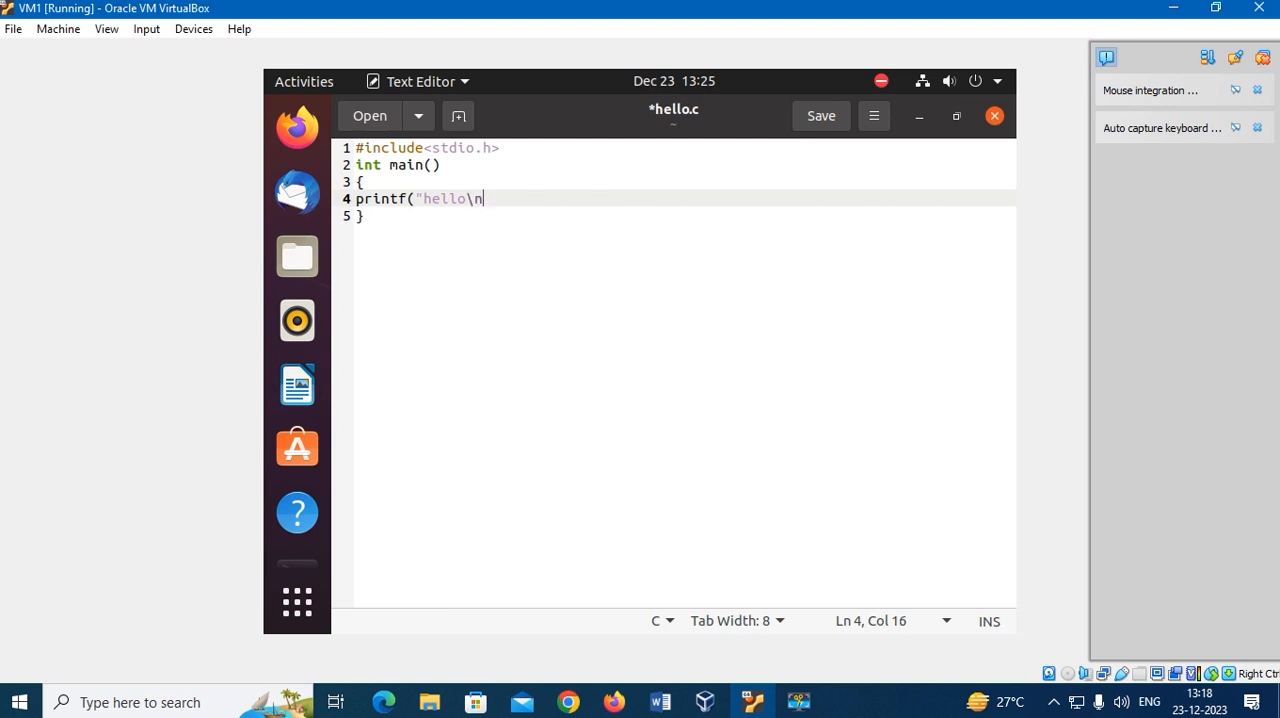
type("\");")
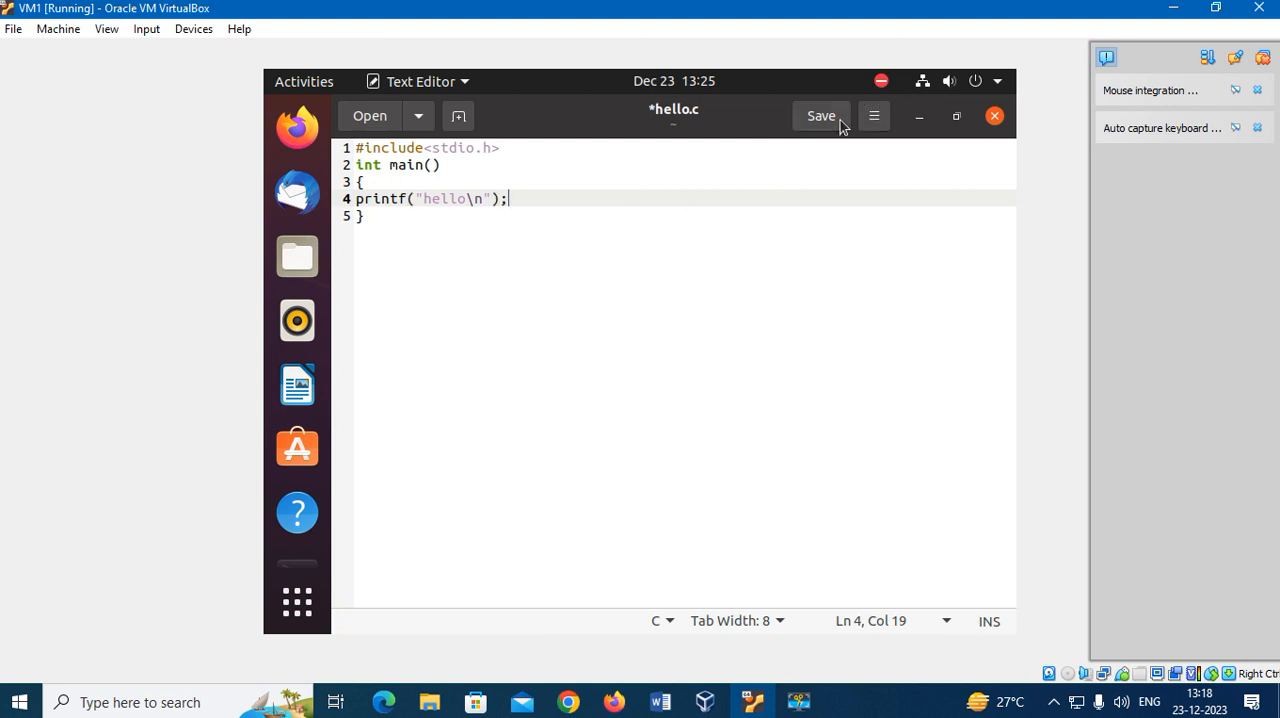
left_click(820, 116)
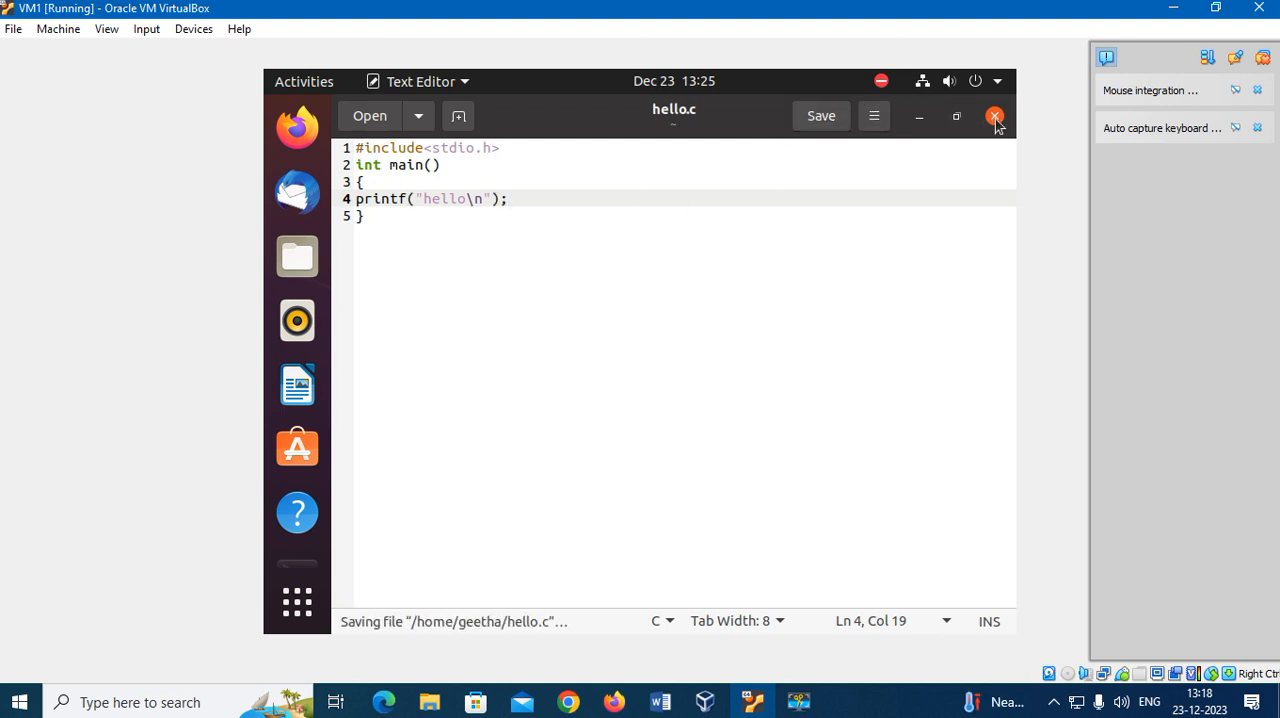
Close gedit, compile with 'gcc hello.c' and run './a.out', printing hello
left_click(996, 116)
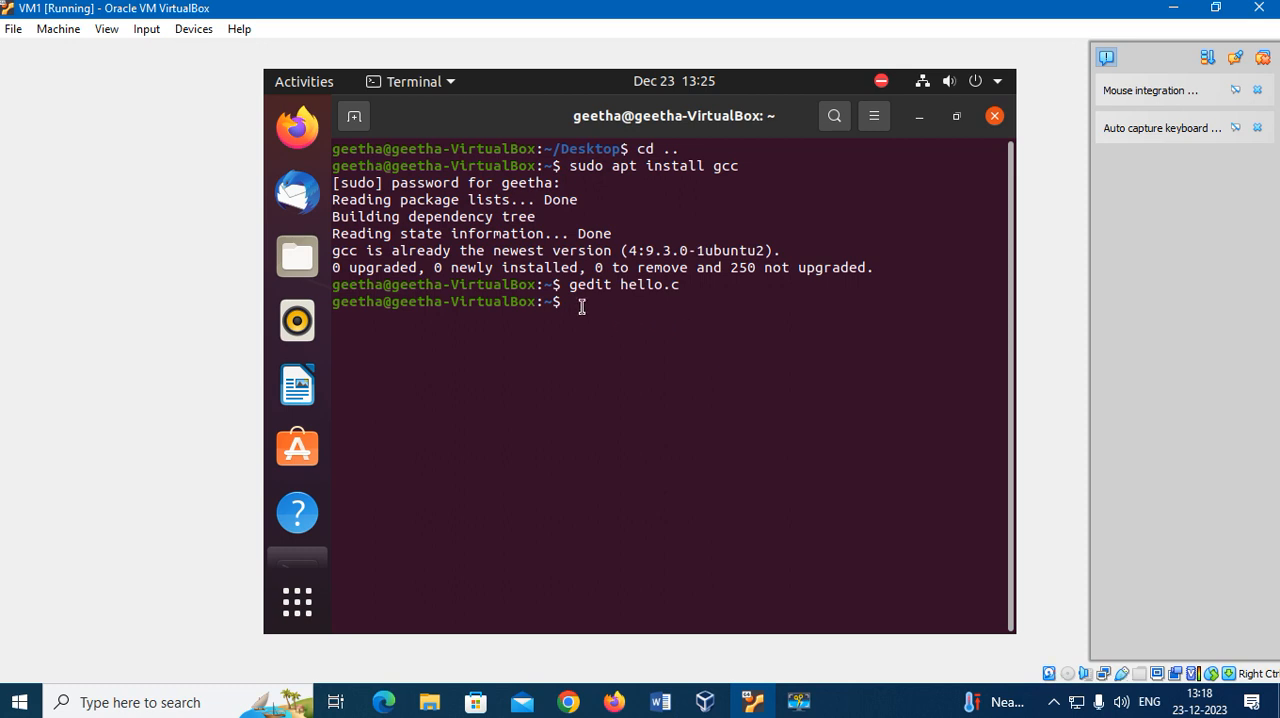
type("g")
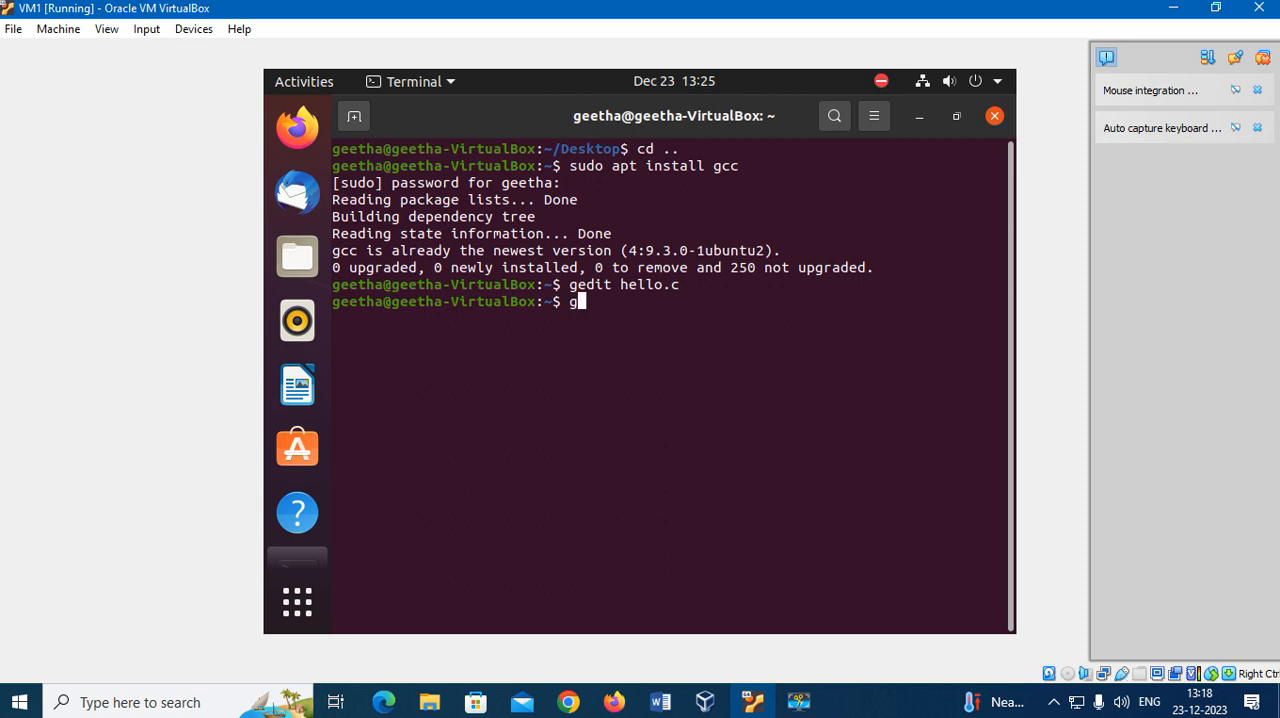
type("cc hell")
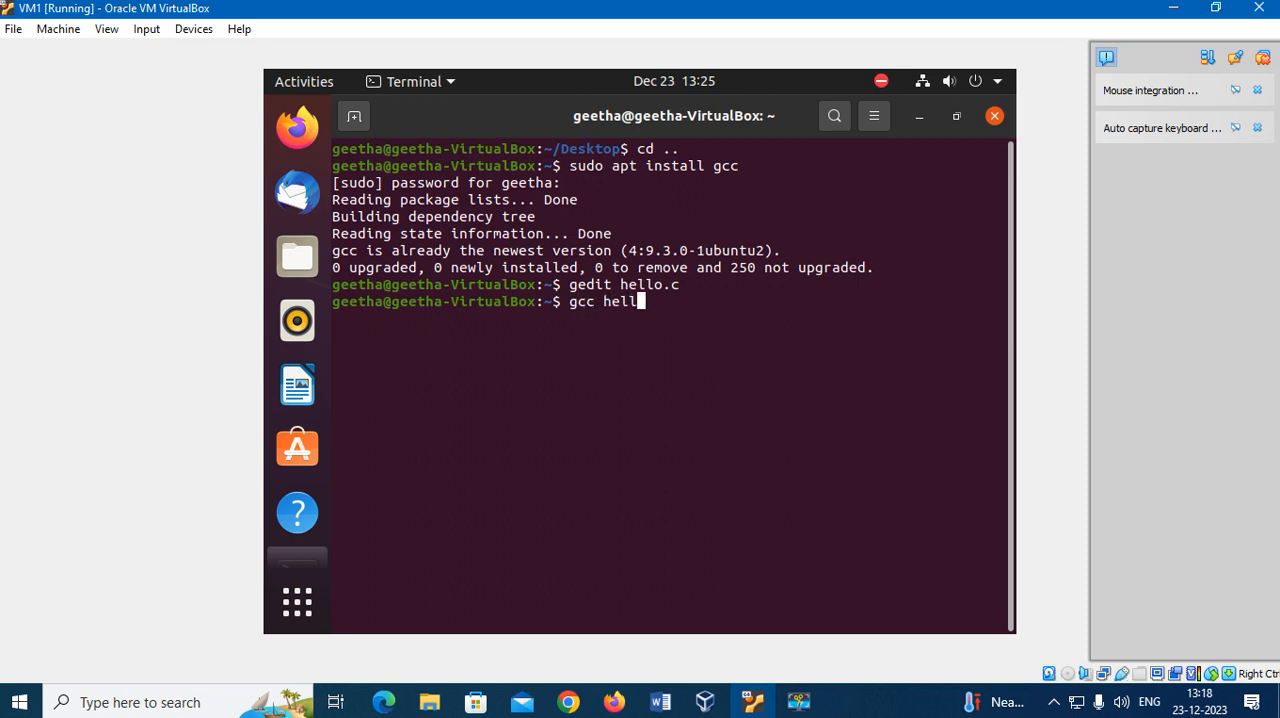
key("Return")
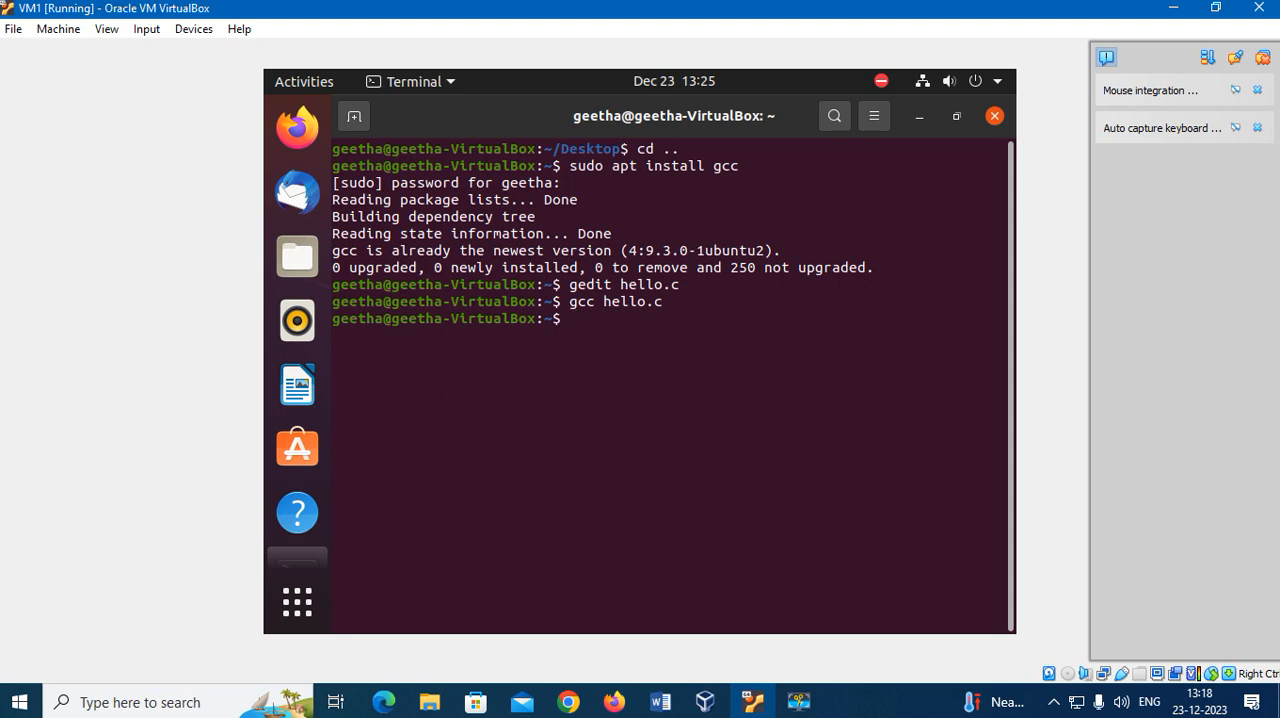
type("./a.out")
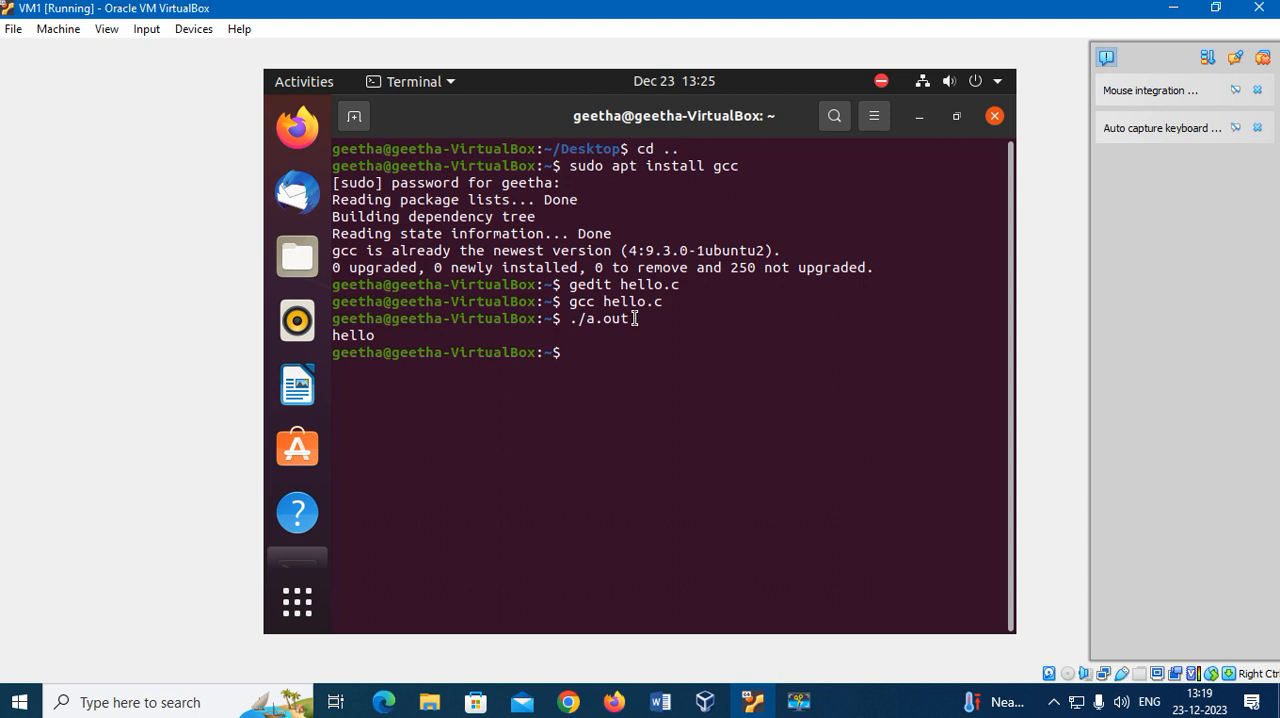
mouse_move(678, 308)
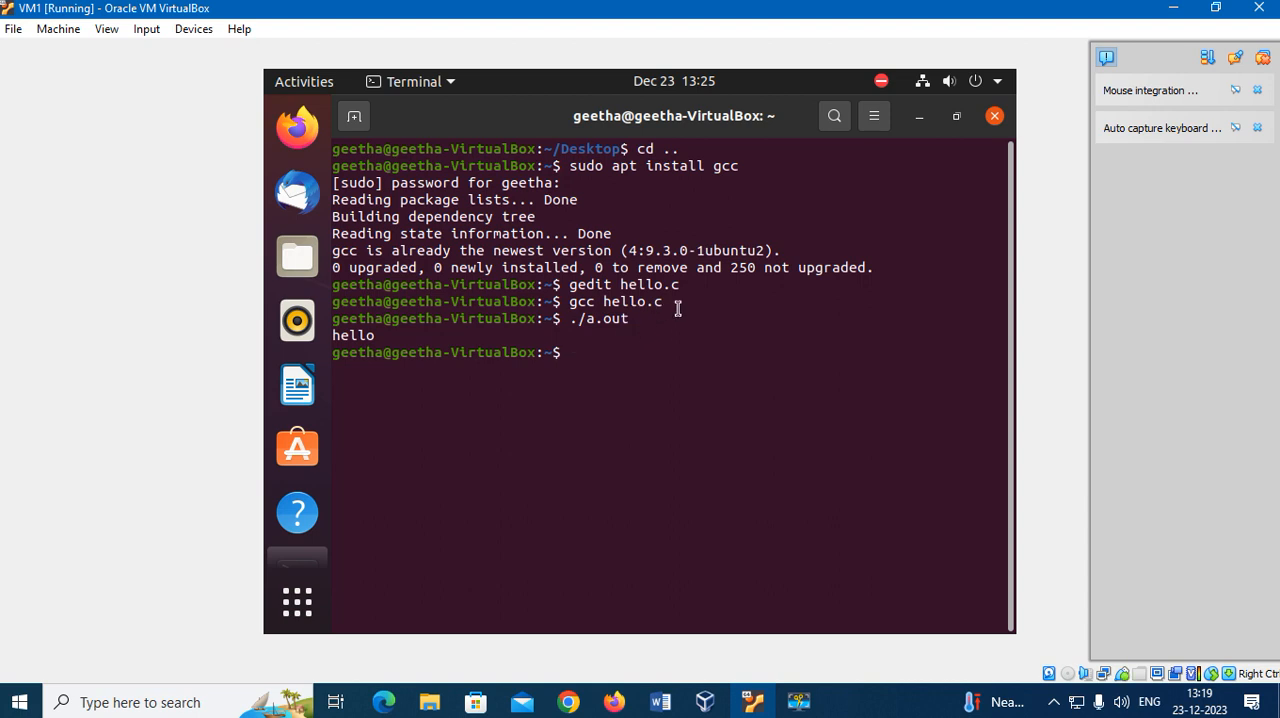